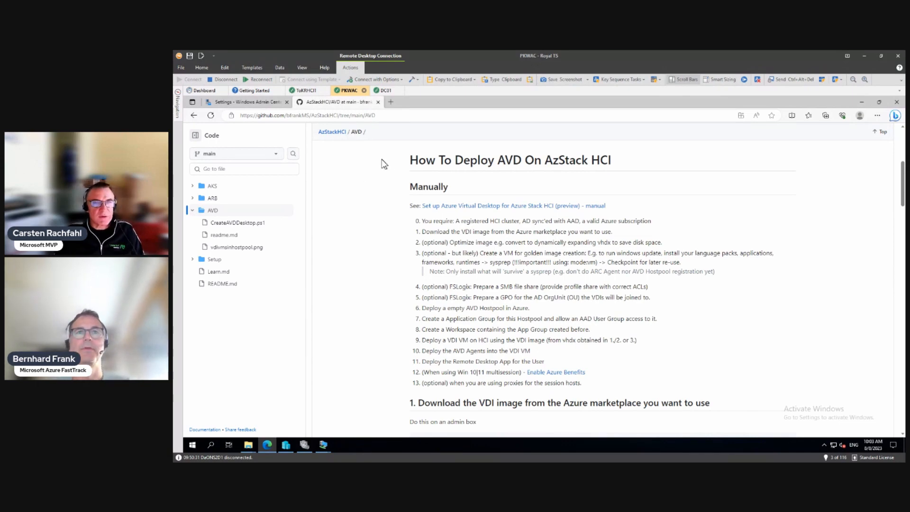
Run script lines 1–19 on DC01 to download FSLogix and extract it to C:\temp\FSLogix
{"action": "left_click", "coordinate": [385, 90]}
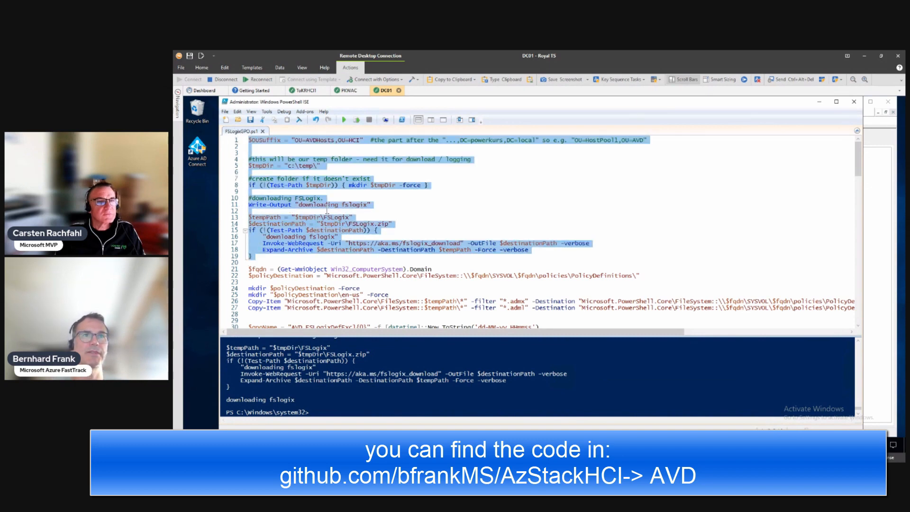
{"action": "mouse_move", "coordinate": [358, 119]}
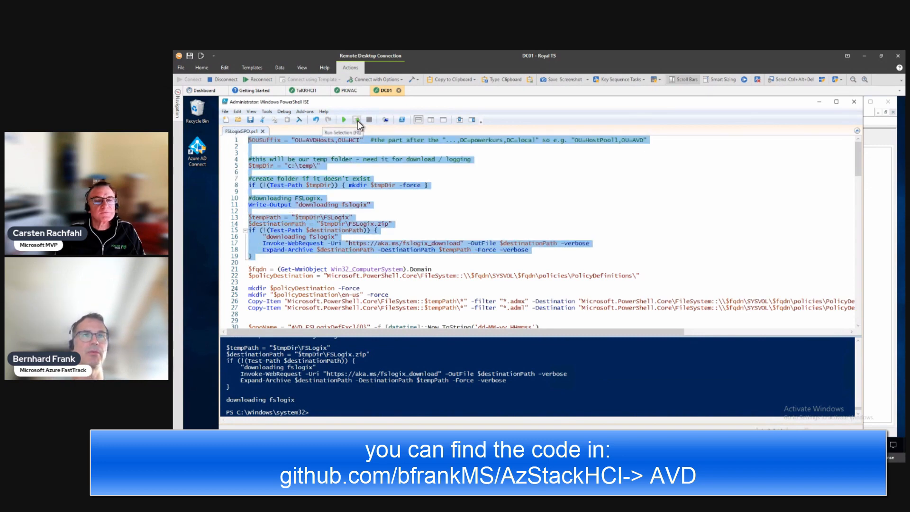
{"action": "left_click", "coordinate": [358, 119]}
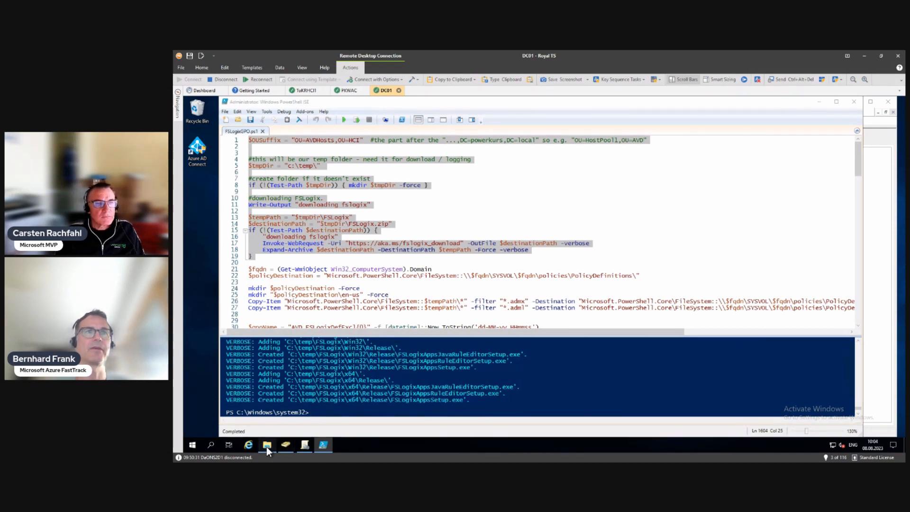
Browse to C:\temp\FSLogix showing fslogix.admx, fslogix.adml and the Win32/x64 folders
{"action": "left_click", "coordinate": [267, 446]}
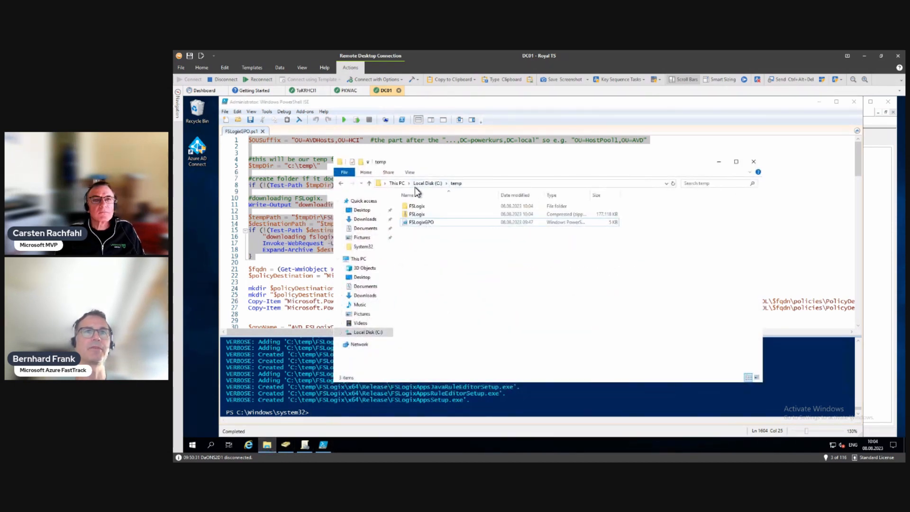
{"action": "left_click", "coordinate": [421, 221]}
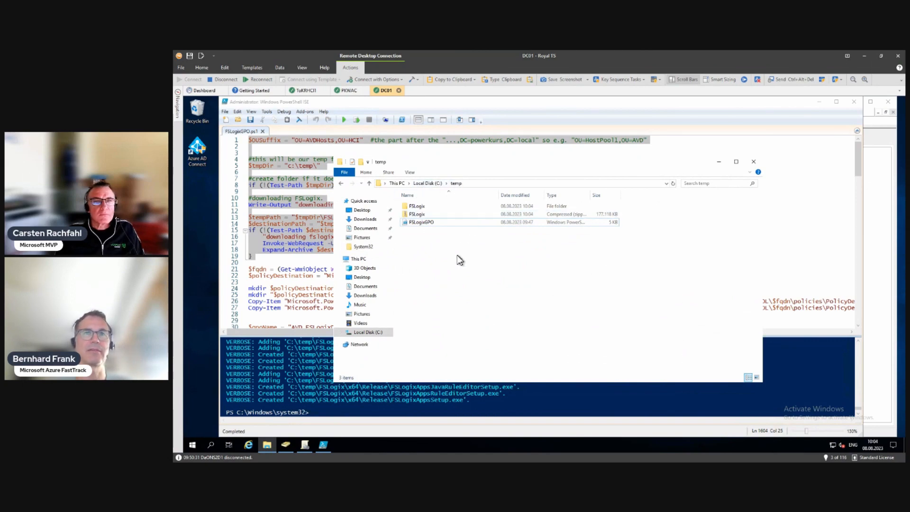
{"action": "double_click", "coordinate": [417, 213]}
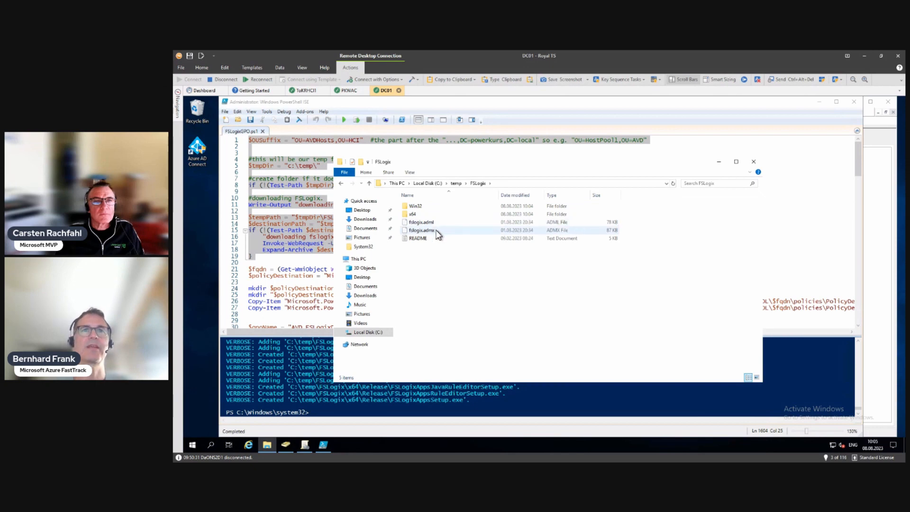
{"action": "mouse_move", "coordinate": [421, 221]}
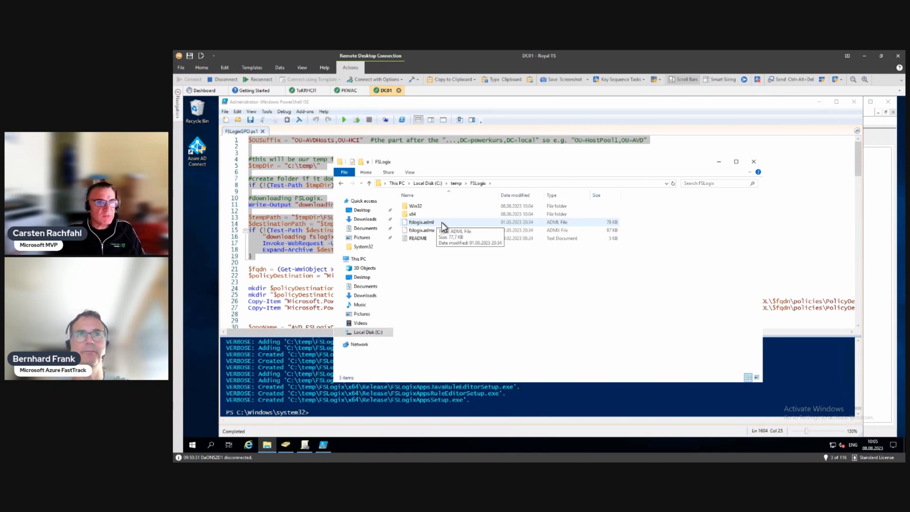
{"action": "mouse_move", "coordinate": [421, 213]}
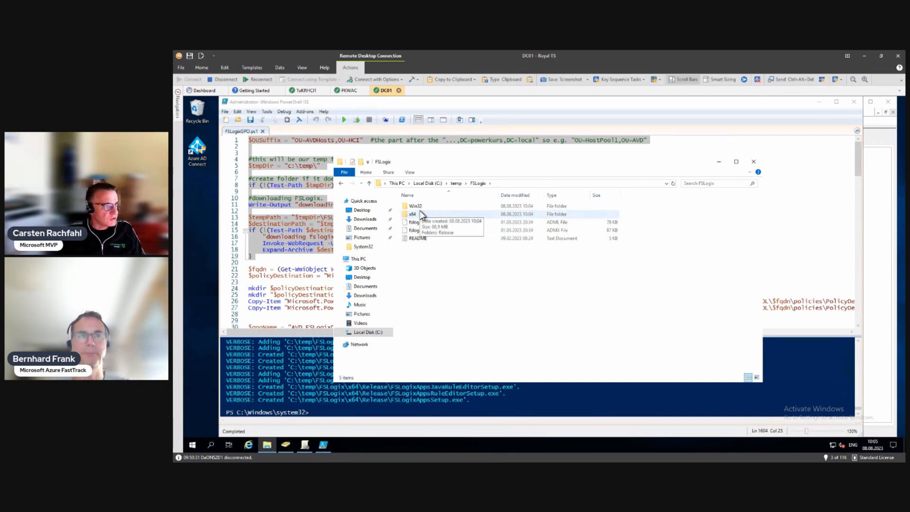
{"action": "mouse_move", "coordinate": [631, 200]}
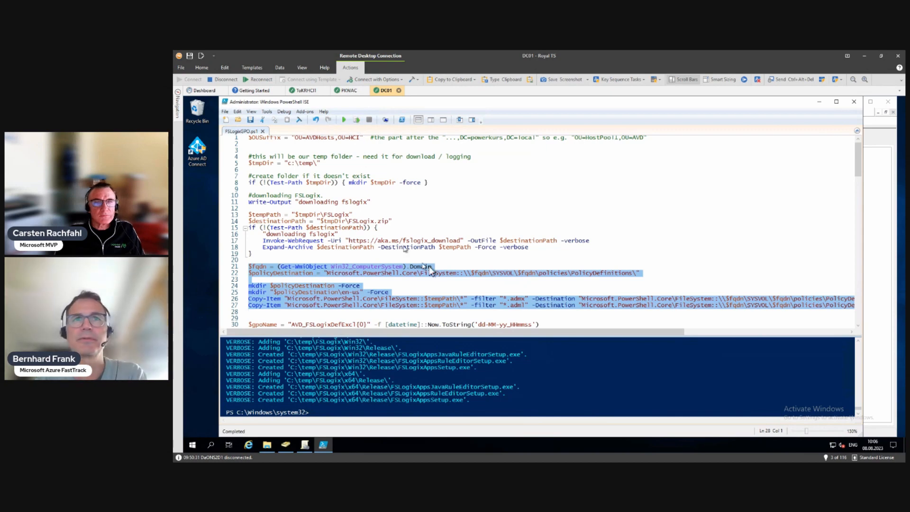
{"action": "mouse_move", "coordinate": [495, 279]}
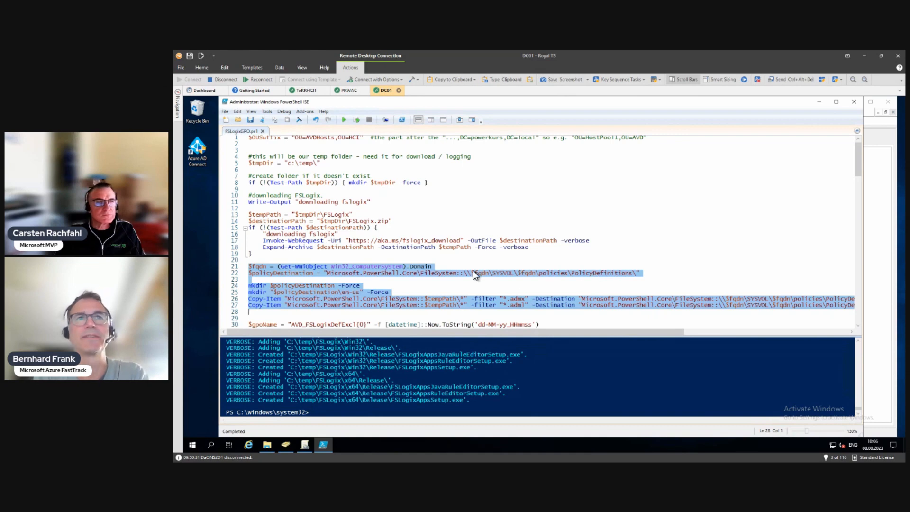
{"action": "mouse_move", "coordinate": [361, 132]}
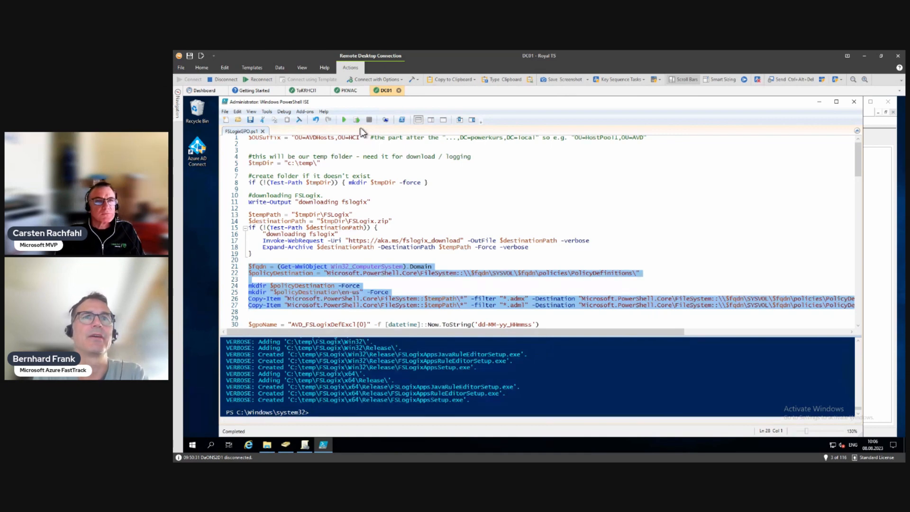
{"action": "mouse_move", "coordinate": [357, 120]}
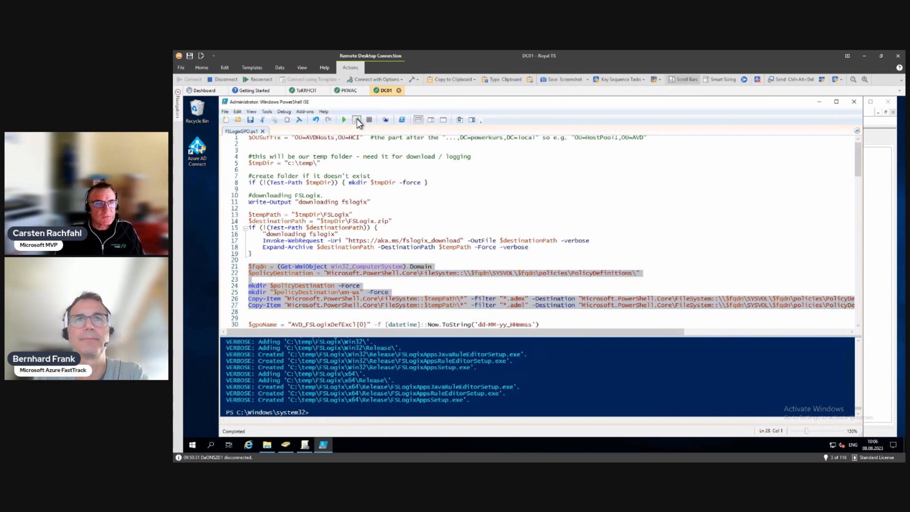
Run lines 21–27 to copy fslogix.admx and fslogix.adml into SYSVOL PolicyDefinitions
{"action": "left_click", "coordinate": [344, 119]}
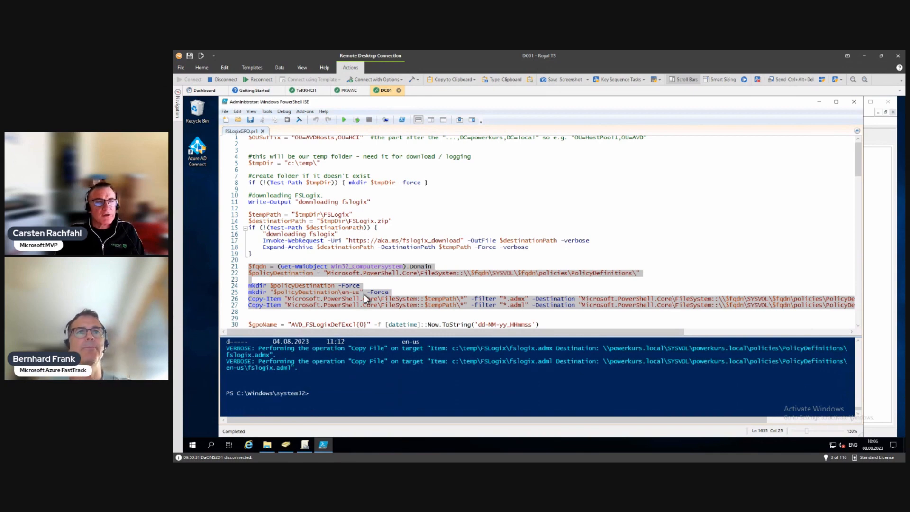
{"action": "scroll", "scroll_direction": "down", "scroll_amount": 3}
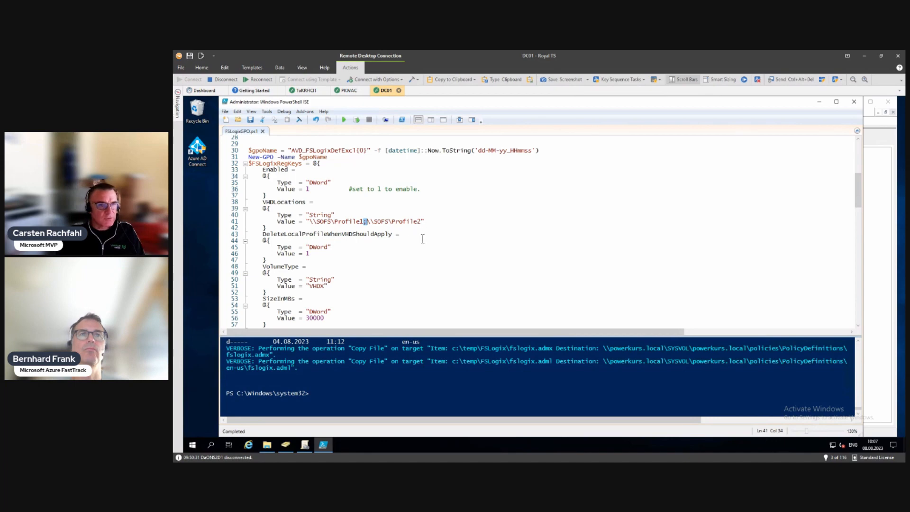
Run the script down to line 129 to create the AVD FSLogix GPO and link it to AVDHosts
{"action": "scroll", "scroll_direction": "down", "scroll_amount": 3}
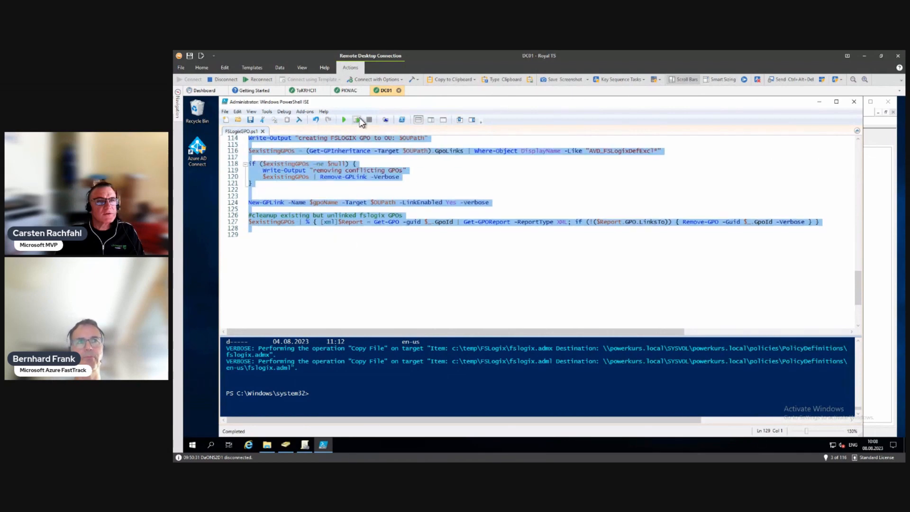
{"action": "left_click", "coordinate": [358, 119]}
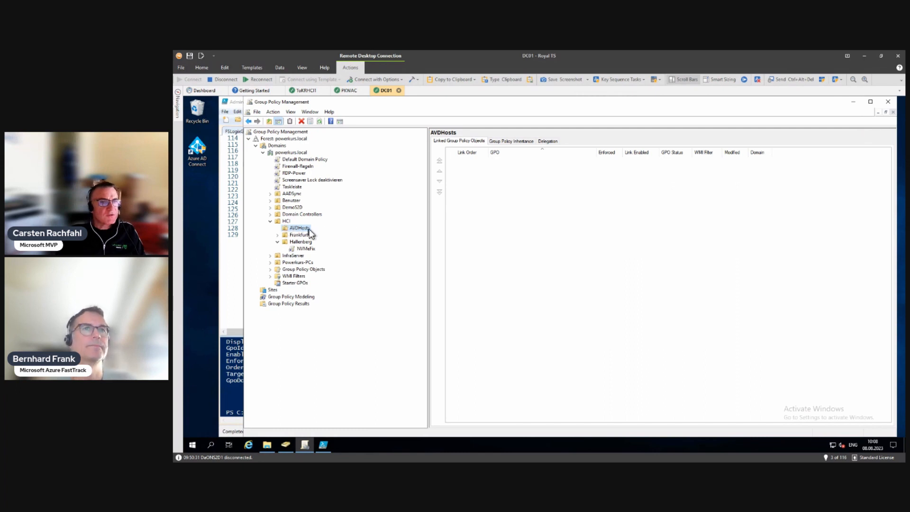
{"action": "mouse_move", "coordinate": [290, 233]}
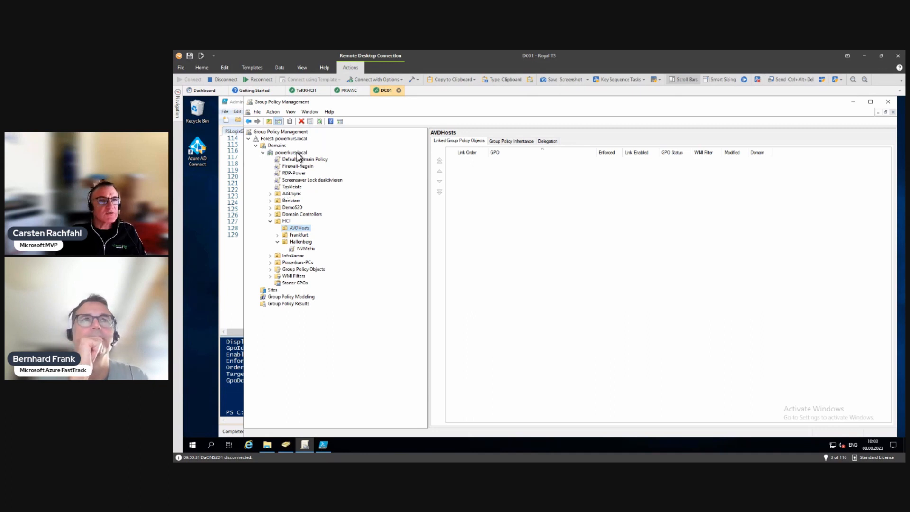
Locate the new AVD_FSLogixDefExcl GPO in powerkurs.local and view its link under AVDHosts
{"action": "left_click", "coordinate": [291, 152]}
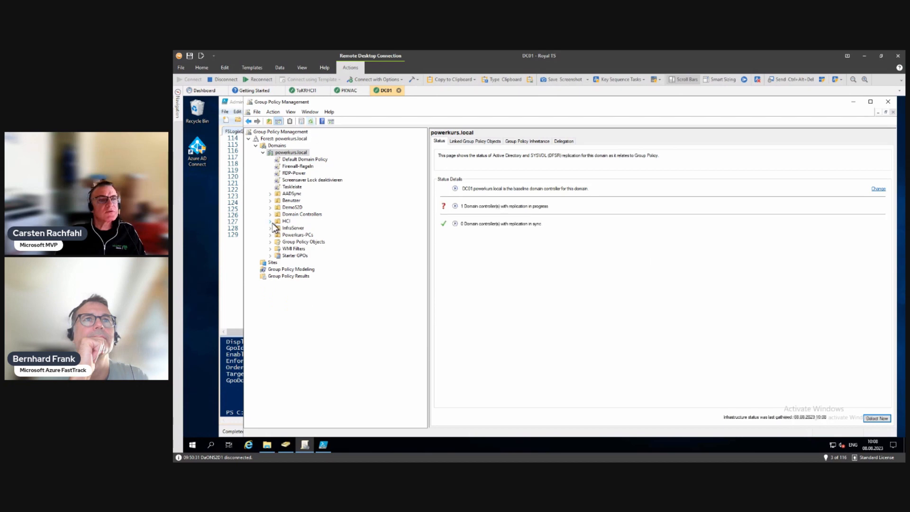
{"action": "mouse_move", "coordinate": [273, 247]}
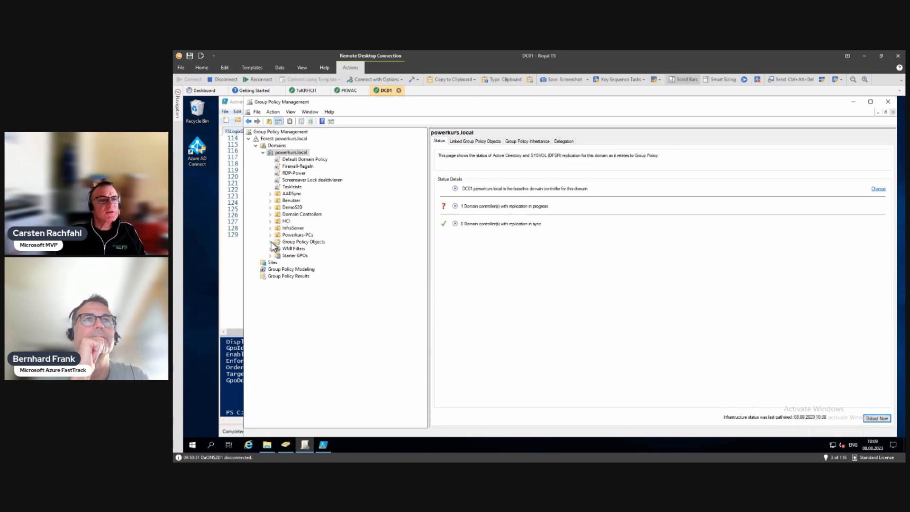
{"action": "left_click", "coordinate": [270, 242]}
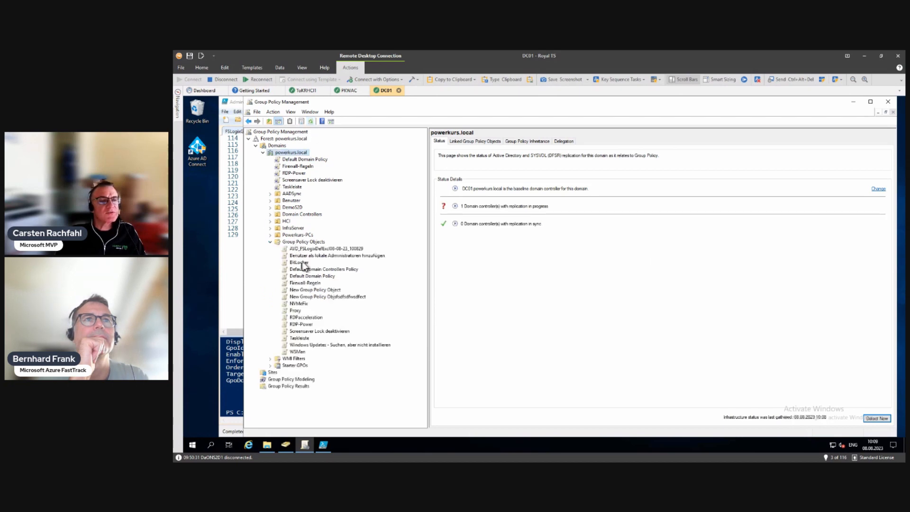
{"action": "left_click", "coordinate": [327, 249]}
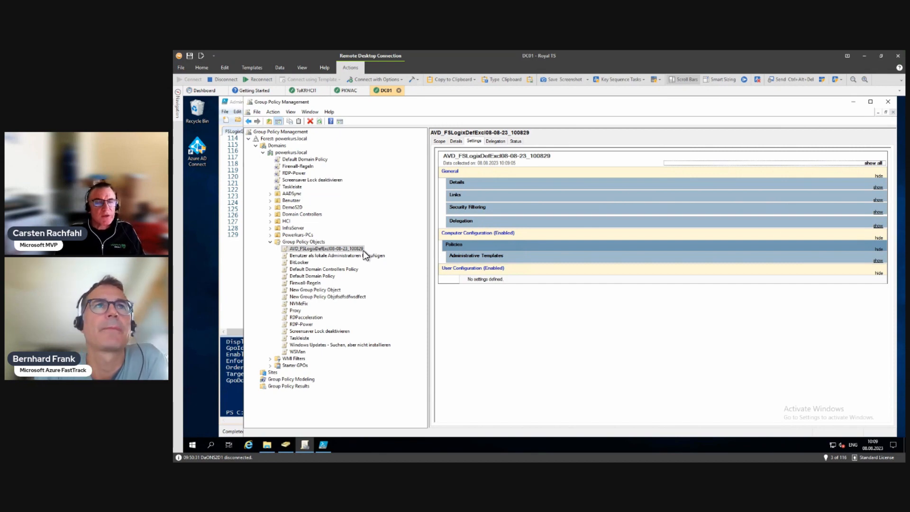
{"action": "mouse_move", "coordinate": [282, 223]}
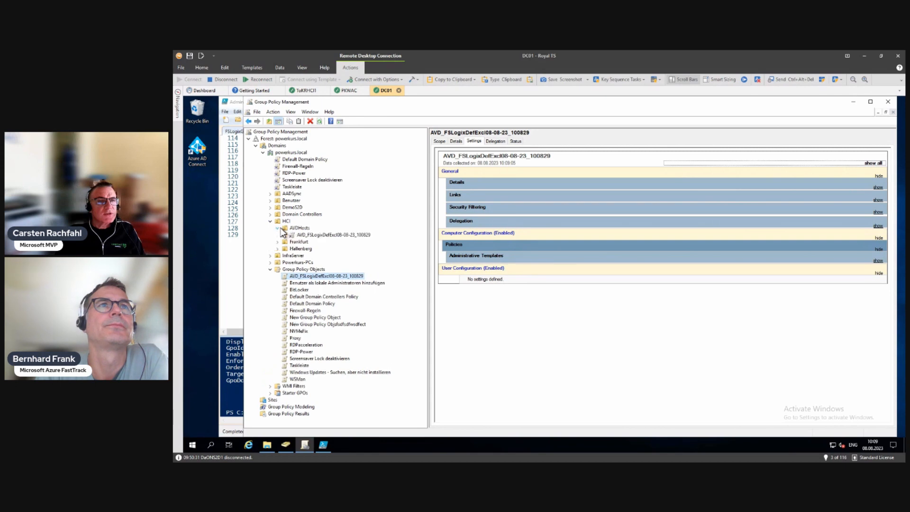
{"action": "left_click", "coordinate": [299, 227]}
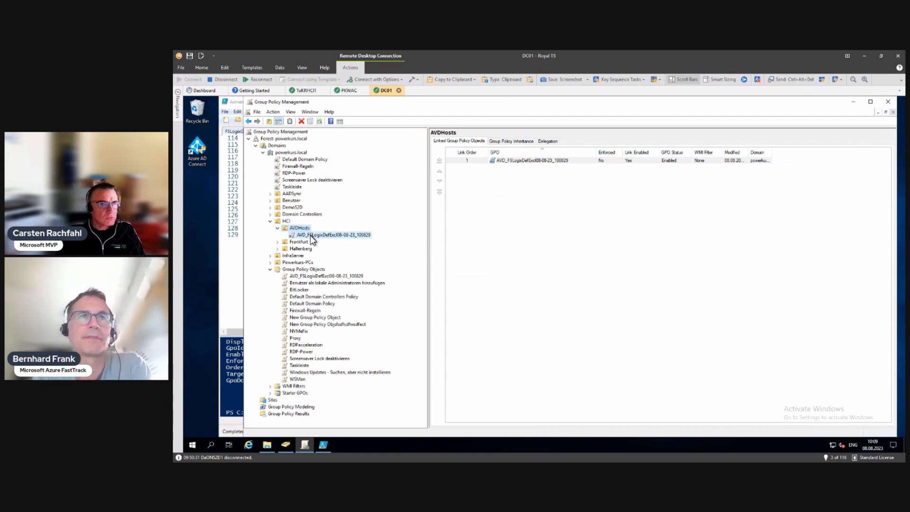
{"action": "left_click", "coordinate": [330, 234]}
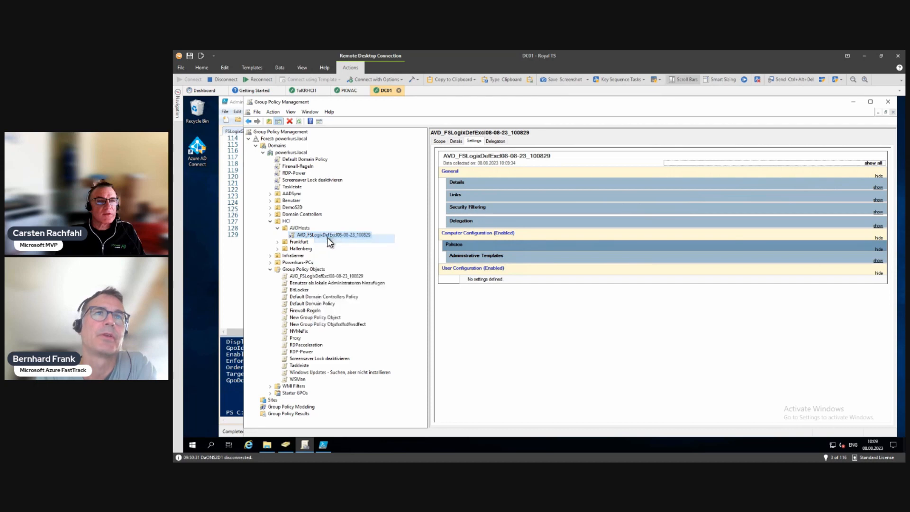
Edit the GPO and browse to Administrative Templates > FSLogix > Profile Containers
{"action": "double_click", "coordinate": [332, 235]}
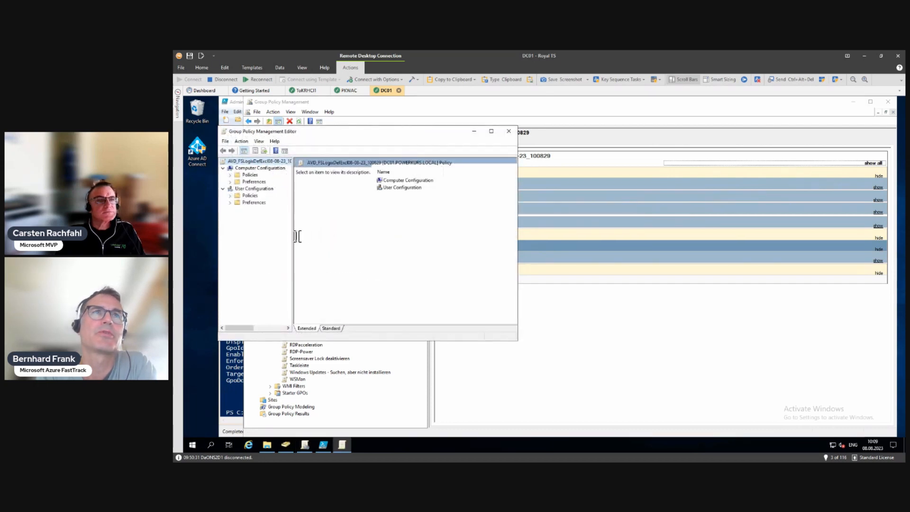
{"action": "mouse_move", "coordinate": [518, 345]}
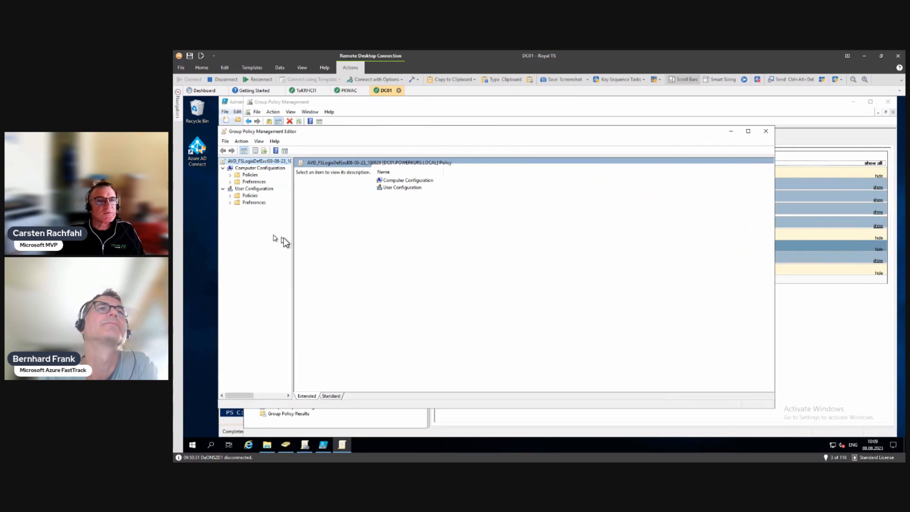
{"action": "mouse_move", "coordinate": [251, 187]}
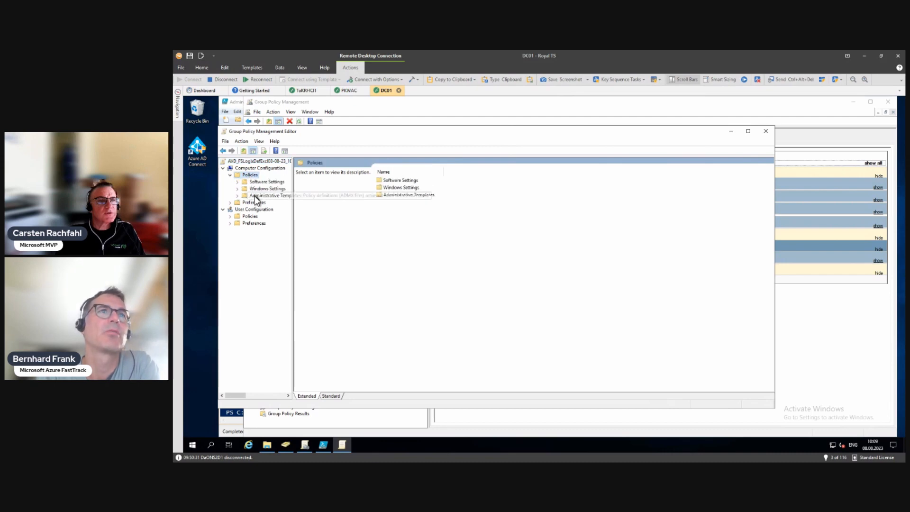
{"action": "left_click", "coordinate": [270, 195]}
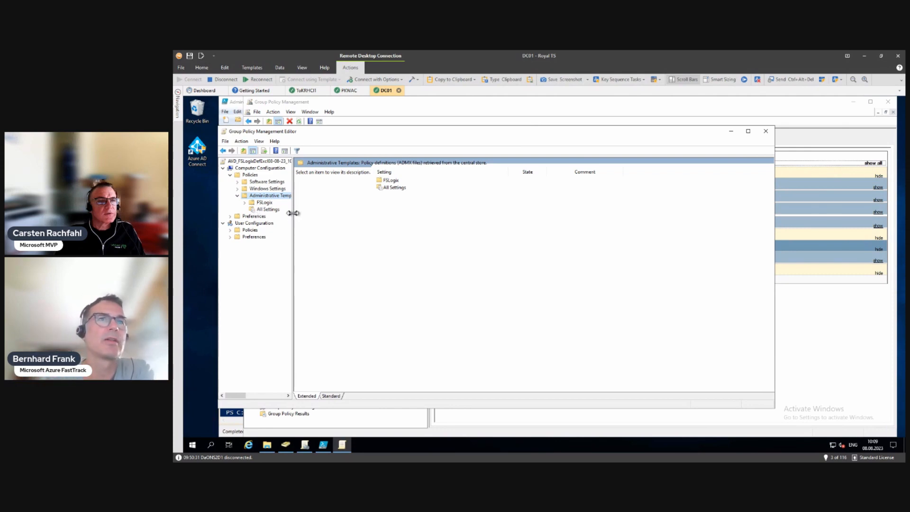
{"action": "left_click_drag", "start_coordinate": [293, 213], "coordinate": [382, 221]}
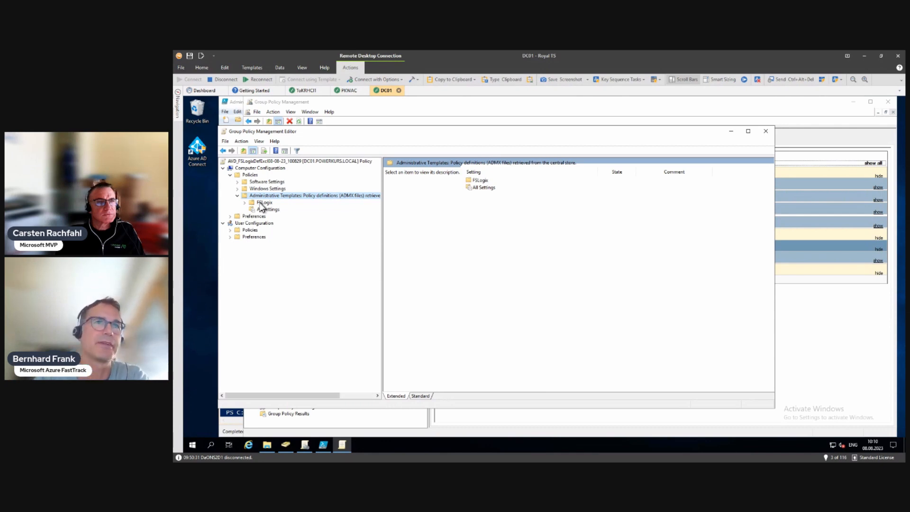
{"action": "left_click", "coordinate": [265, 202]}
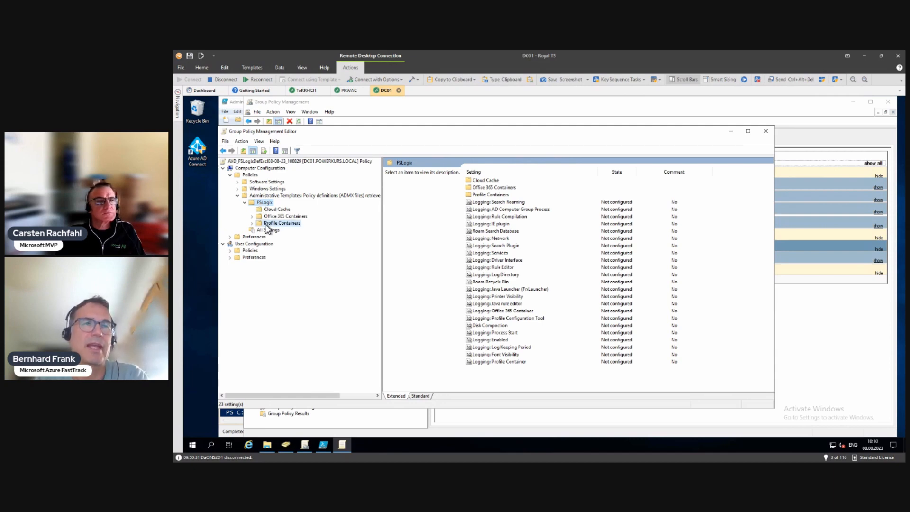
{"action": "left_click", "coordinate": [281, 223]}
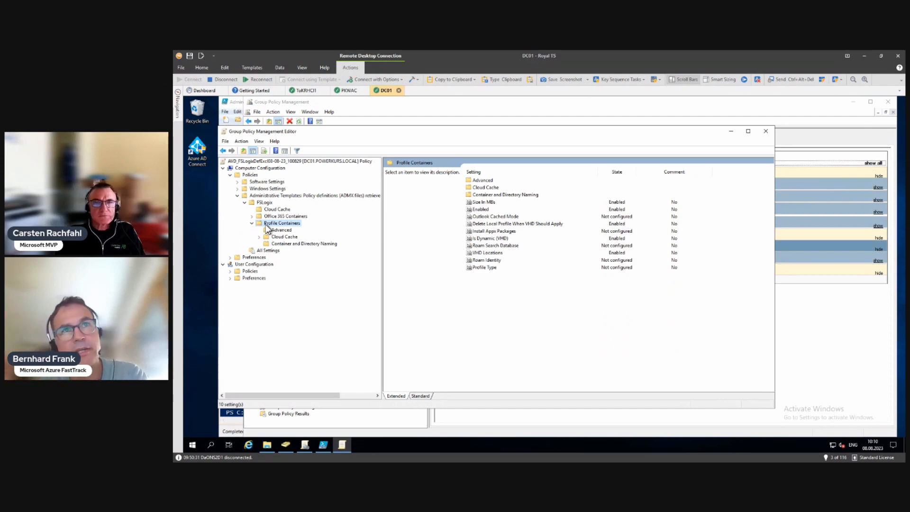
{"action": "mouse_move", "coordinate": [620, 210]}
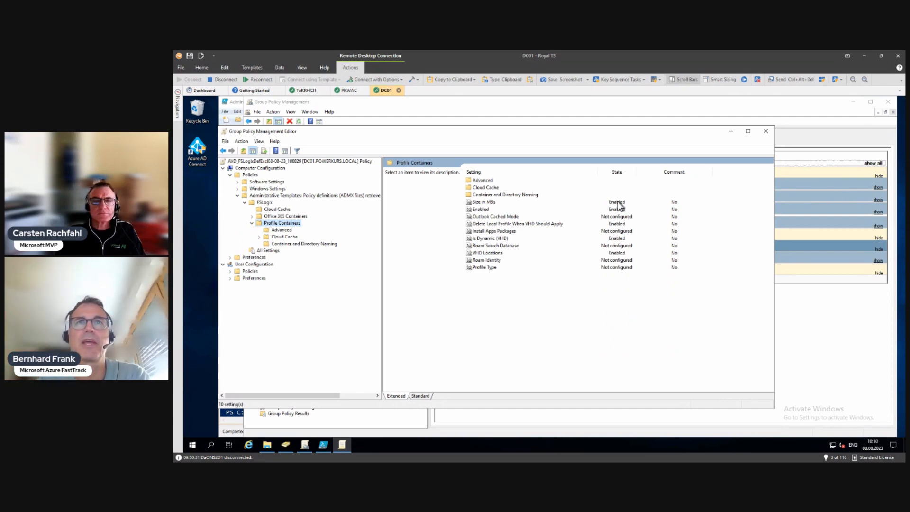
Review the Size In MBs and VHD Locations settings, both enabled
{"action": "left_click", "coordinate": [480, 208]}
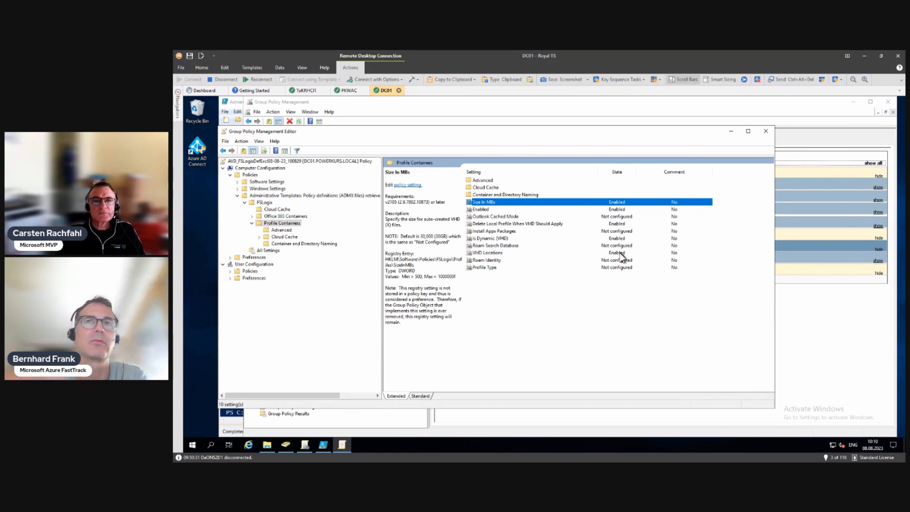
{"action": "left_click", "coordinate": [488, 253]}
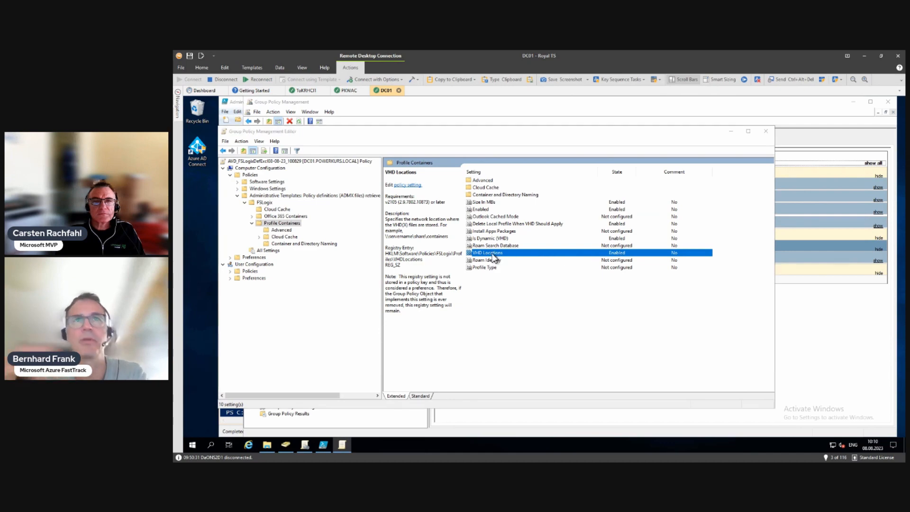
{"action": "double_click", "coordinate": [486, 252]}
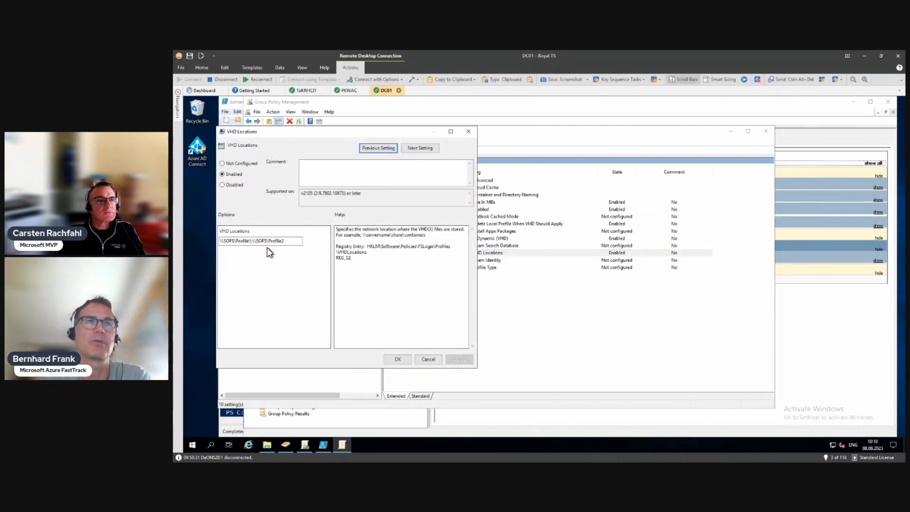
{"action": "left_click", "coordinate": [262, 241]}
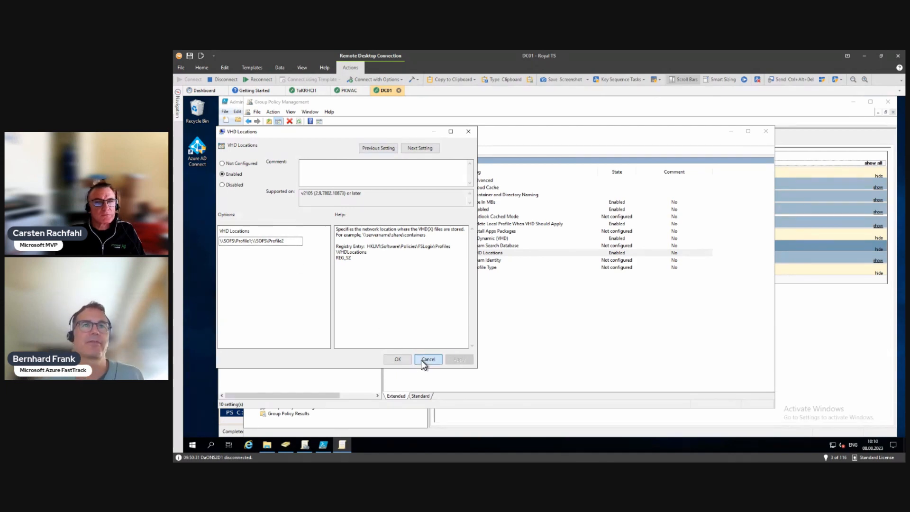
{"action": "left_click", "coordinate": [428, 359]}
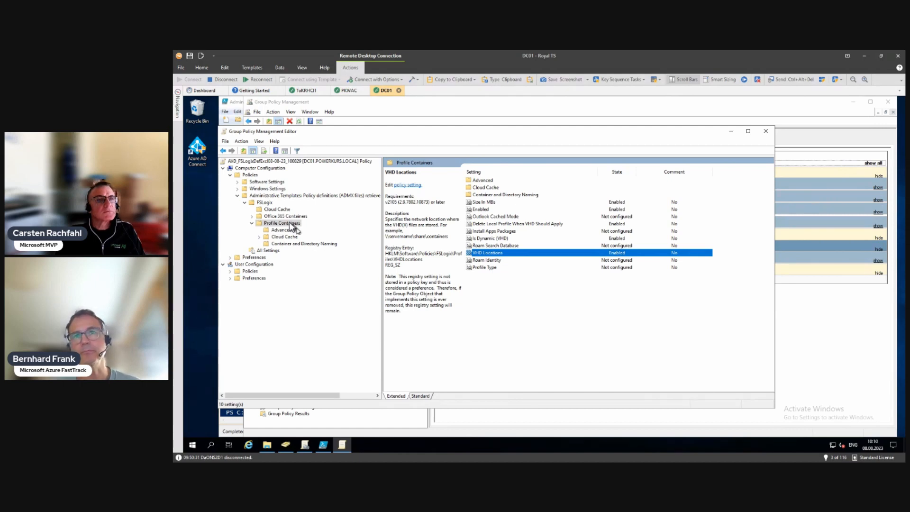
Close the editor and toggle show all / hide all on the GPO settings report
{"action": "left_click", "coordinate": [765, 131]}
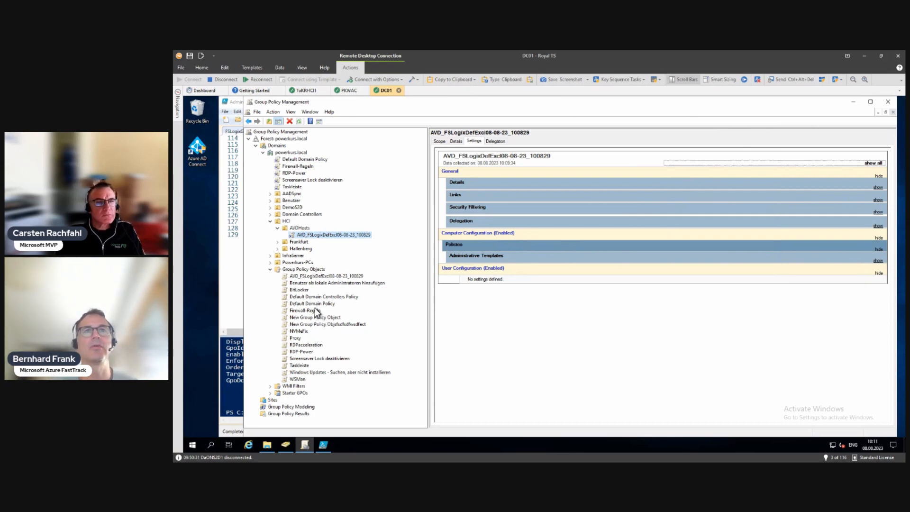
{"action": "mouse_move", "coordinate": [316, 284]}
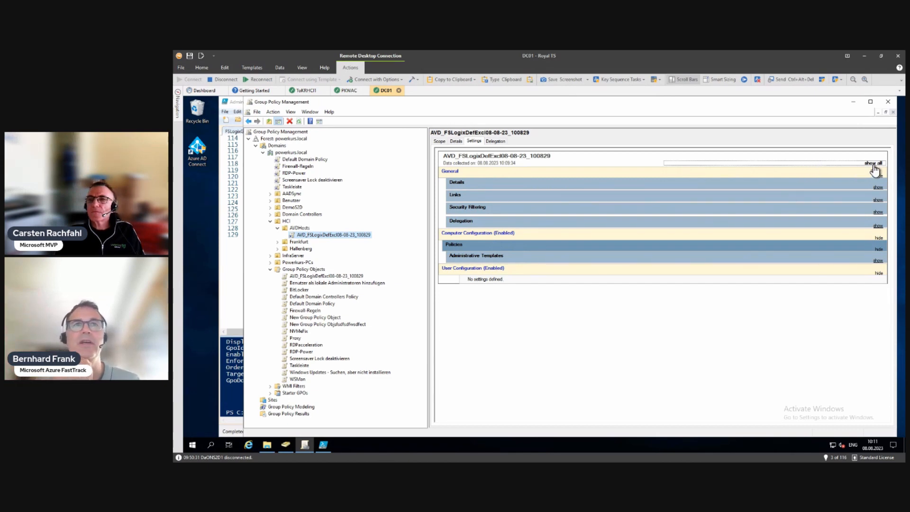
{"action": "left_click", "coordinate": [873, 163]}
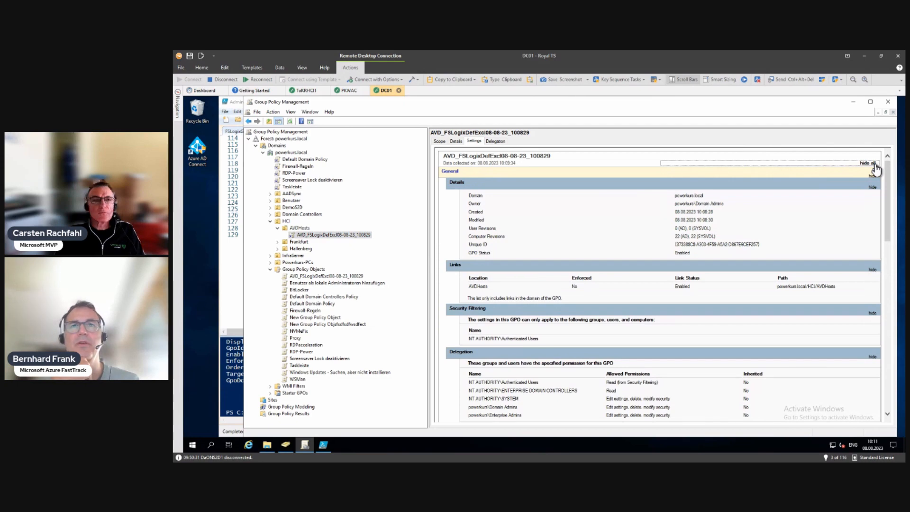
{"action": "left_click", "coordinate": [866, 162]}
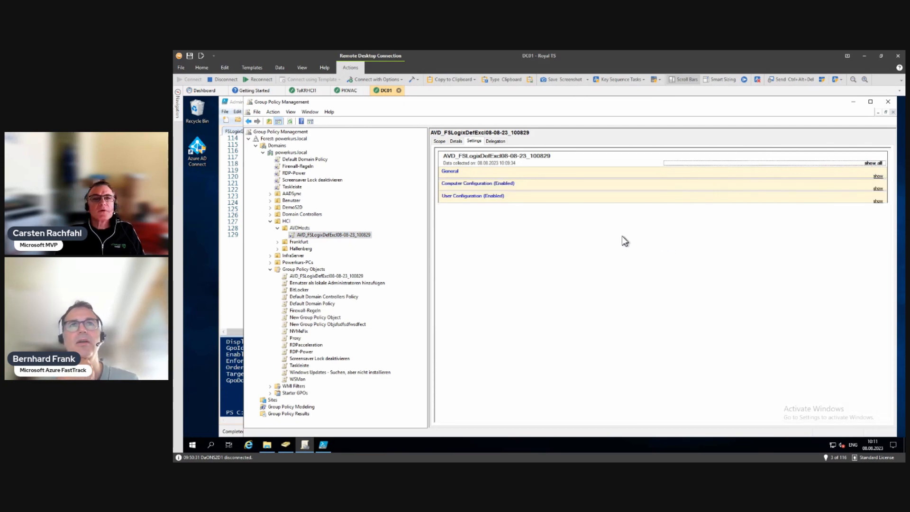
Check the GPO's Details and its AVDHosts link, dismissing the link notice
{"action": "left_click", "coordinate": [456, 141]}
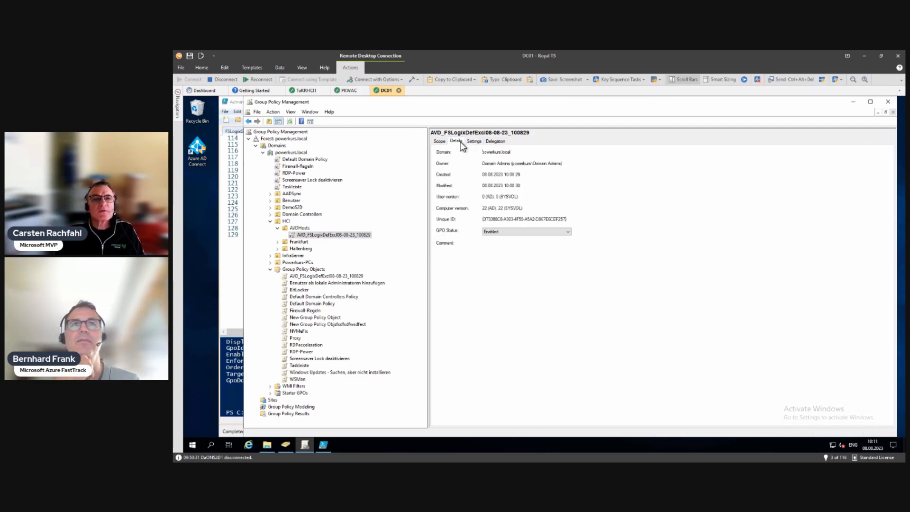
{"action": "left_click", "coordinate": [474, 141]}
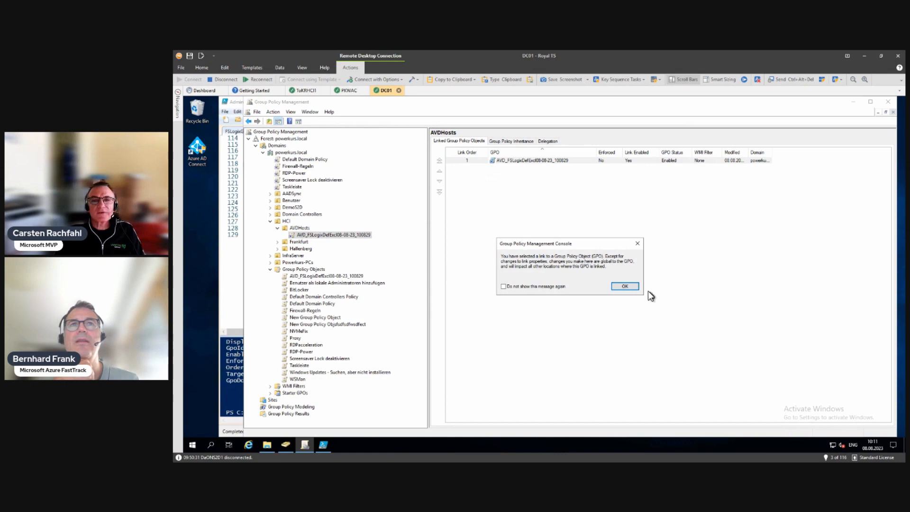
{"action": "left_click", "coordinate": [624, 285]}
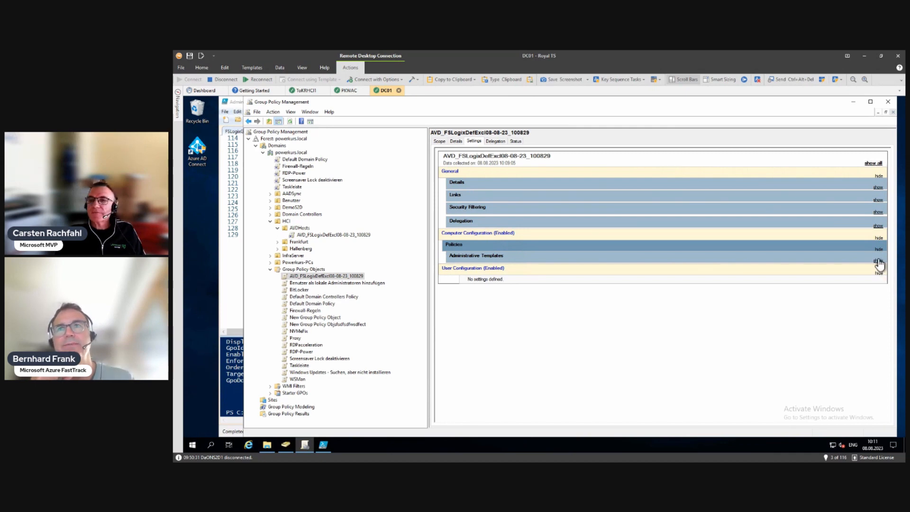
Expand Administrative Templates and Extra Registry Settings to see the Defender exclusion paths for FSLogix and VHD/VHDX files
{"action": "left_click", "coordinate": [878, 260]}
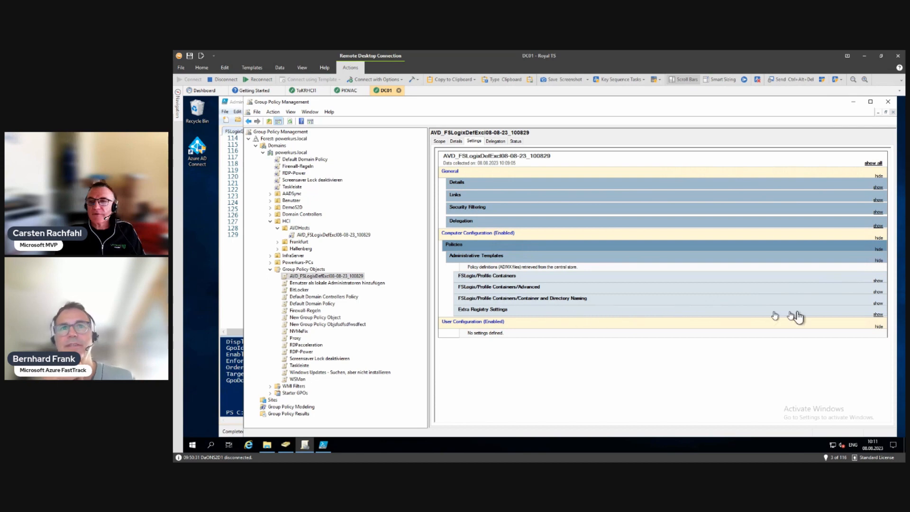
{"action": "left_click", "coordinate": [878, 313]}
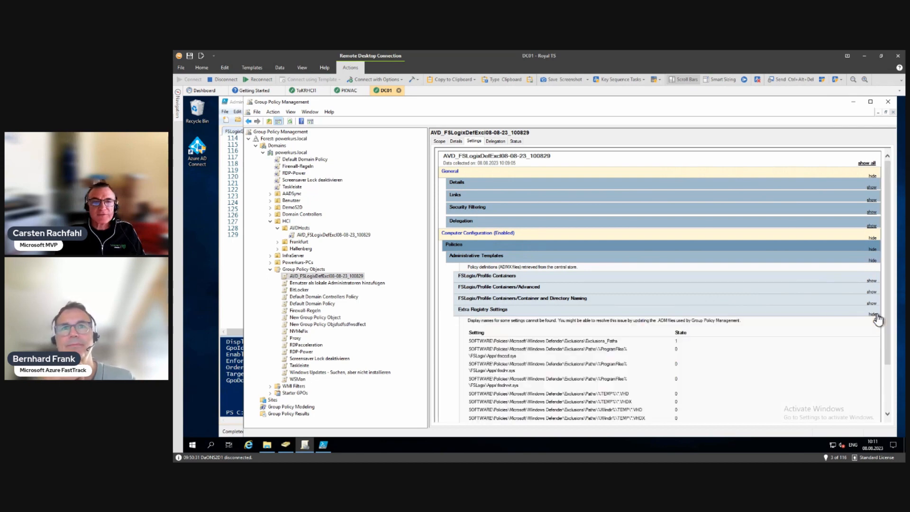
{"action": "scroll", "scroll_direction": "down", "scroll_amount": 3}
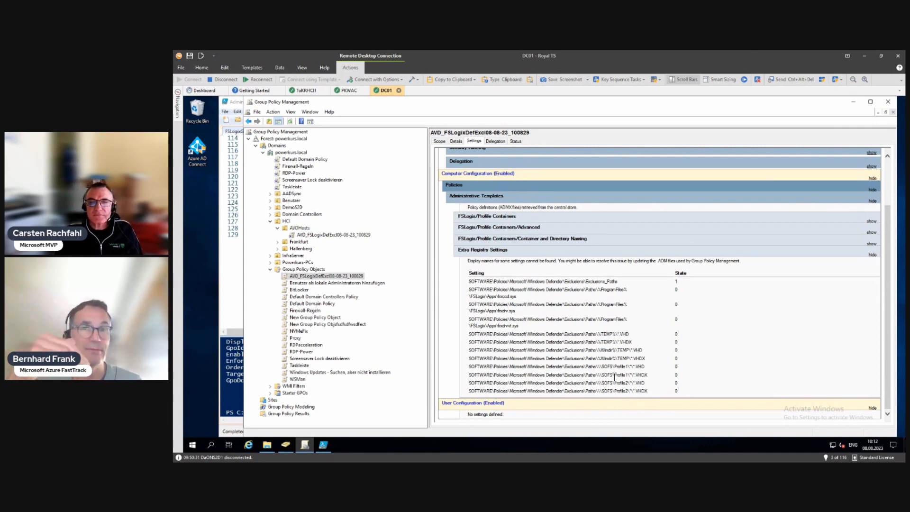
{"action": "mouse_move", "coordinate": [659, 388]}
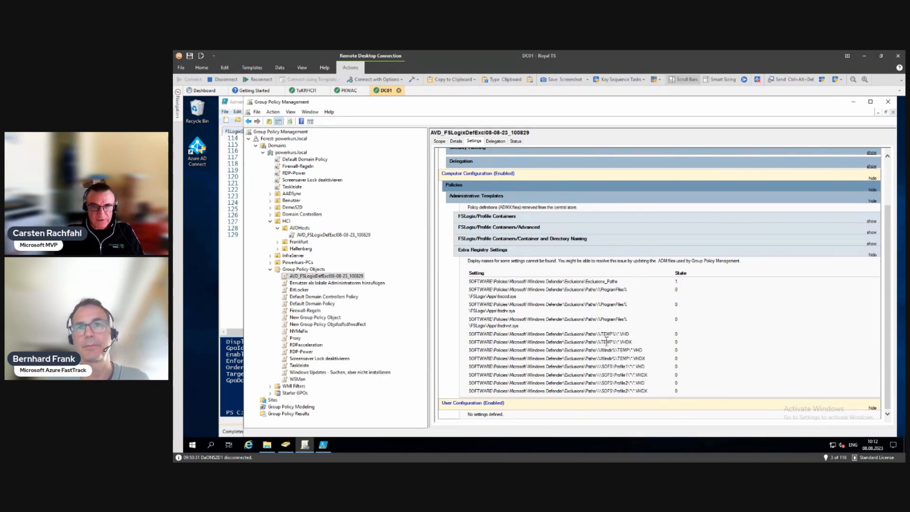
{"action": "mouse_move", "coordinate": [626, 358]}
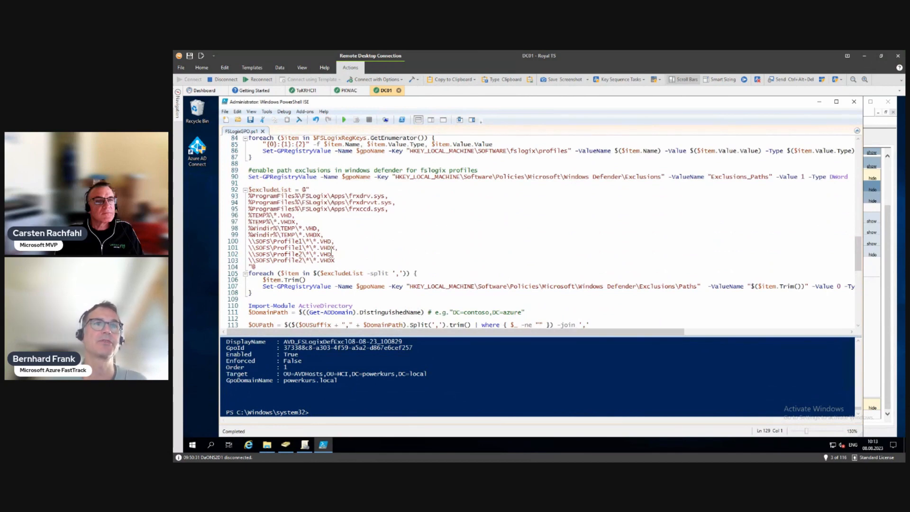
Bring the FSLogixGPO.ps1 script's Windows Defender exclusion section back into view
{"action": "left_click", "coordinate": [248, 241]}
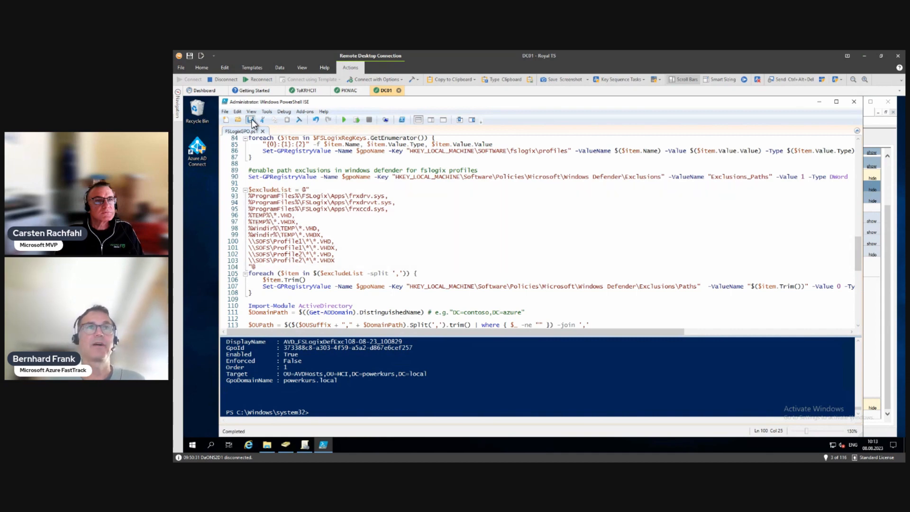
{"action": "mouse_move", "coordinate": [342, 101]}
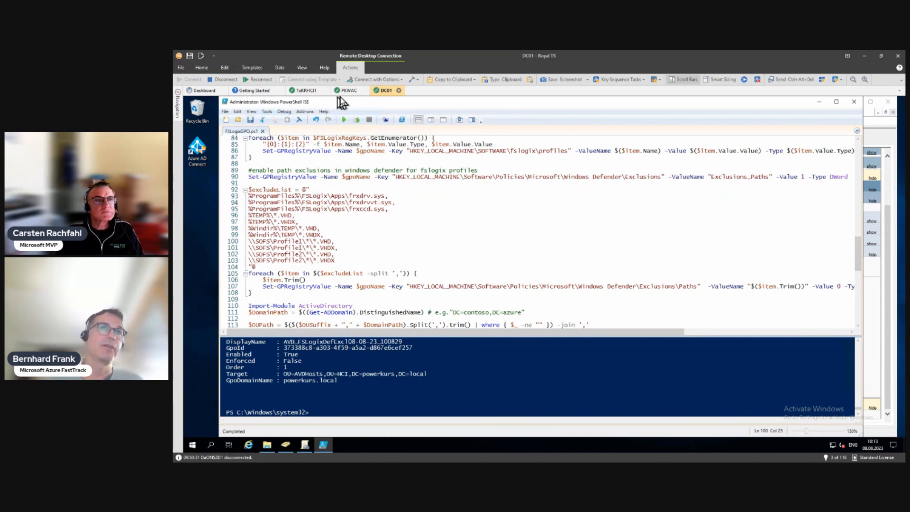